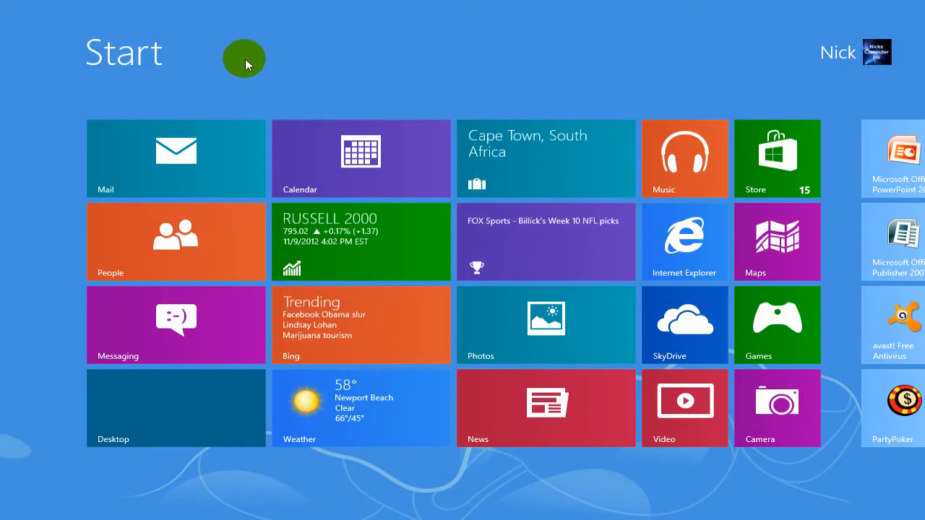
pyautogui.moveTo(210, 65)
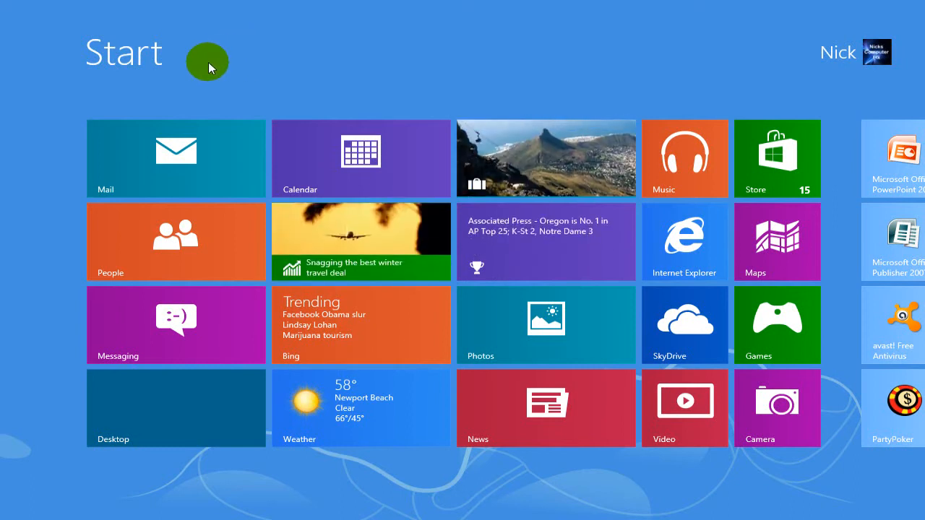
pyautogui.moveTo(43, 224)
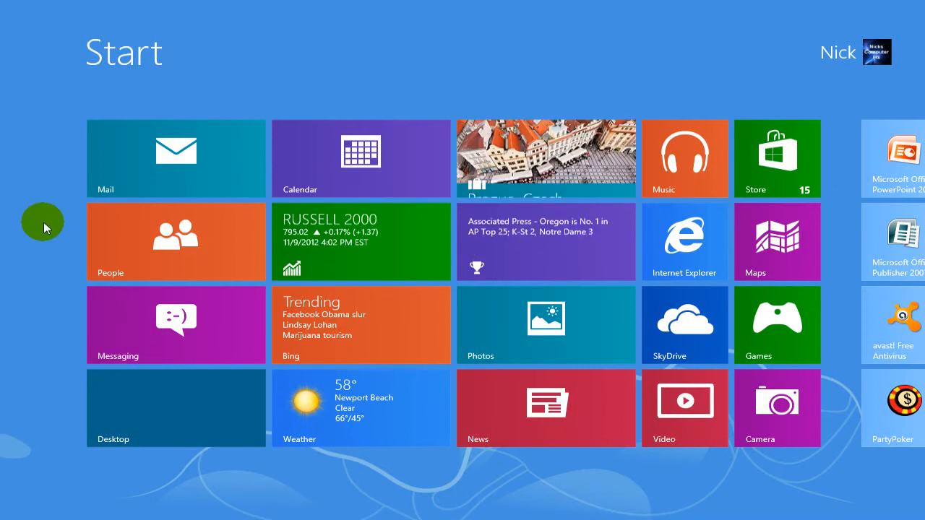
# Step: Search the Start screen for 't' and launch Task Manager from the results
pyautogui.write('t')
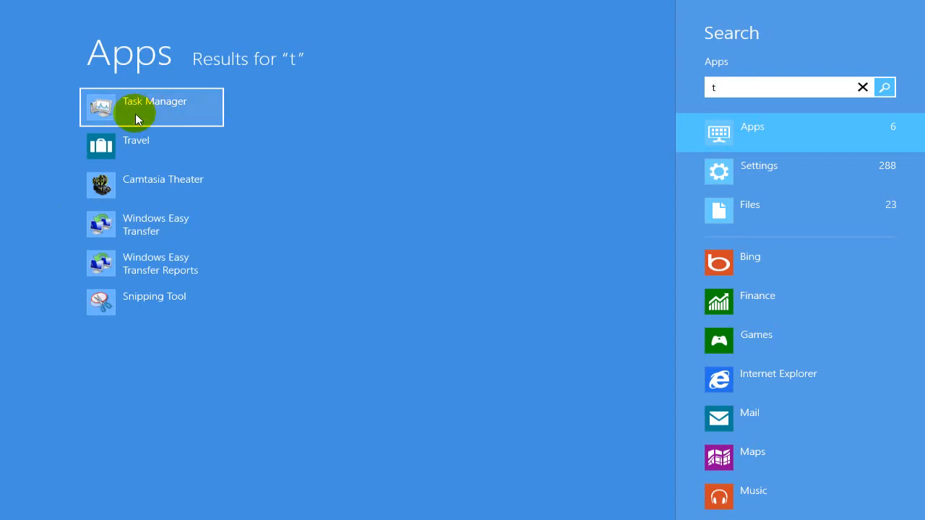
pyautogui.click(152, 107)
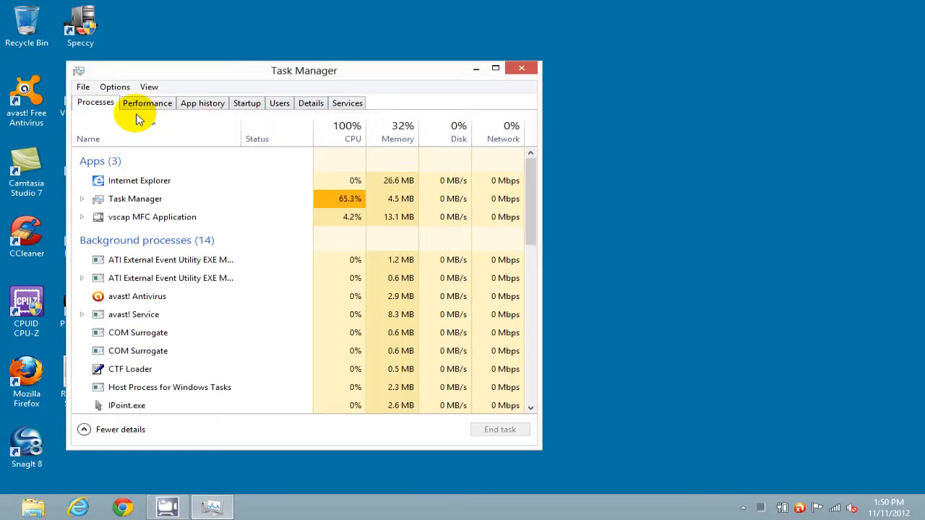
# Step: End the Internet Explorer task from its right-click menu under Apps
pyautogui.click(140, 180)
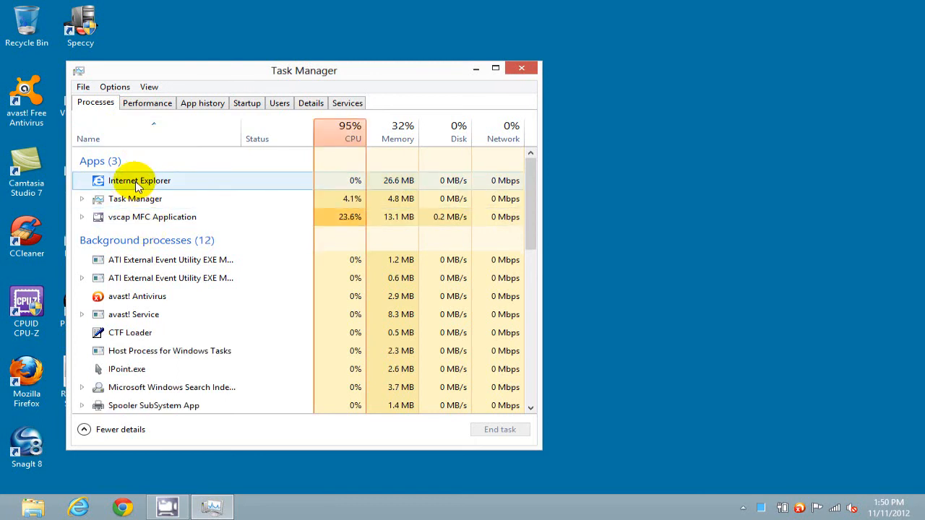
pyautogui.rightClick(139, 180)
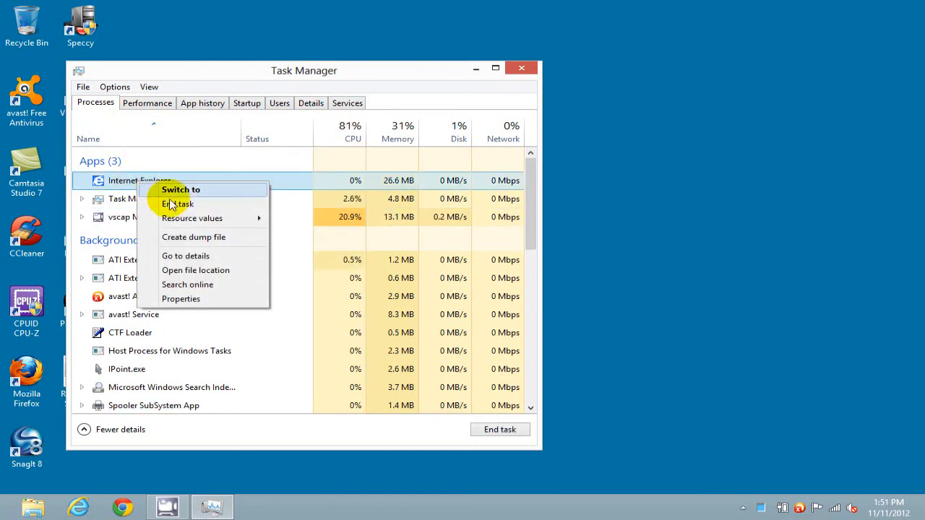
pyautogui.click(177, 203)
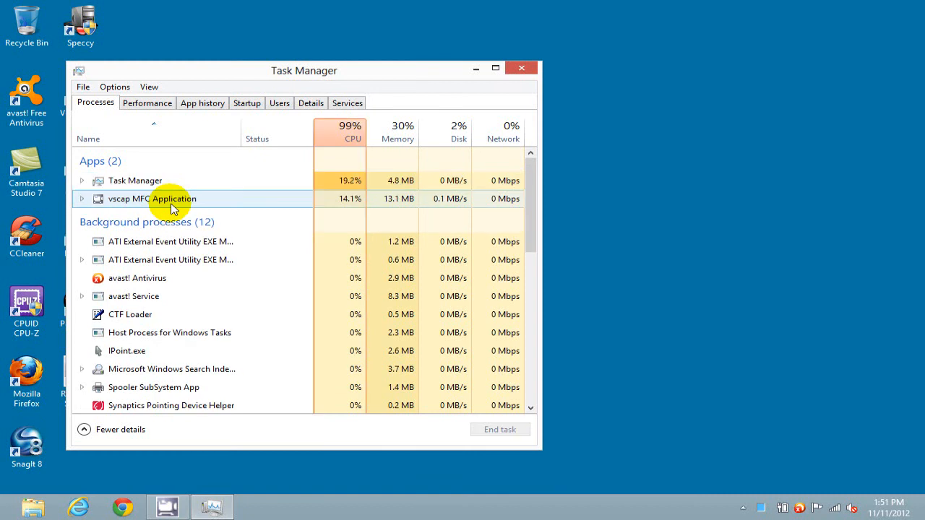